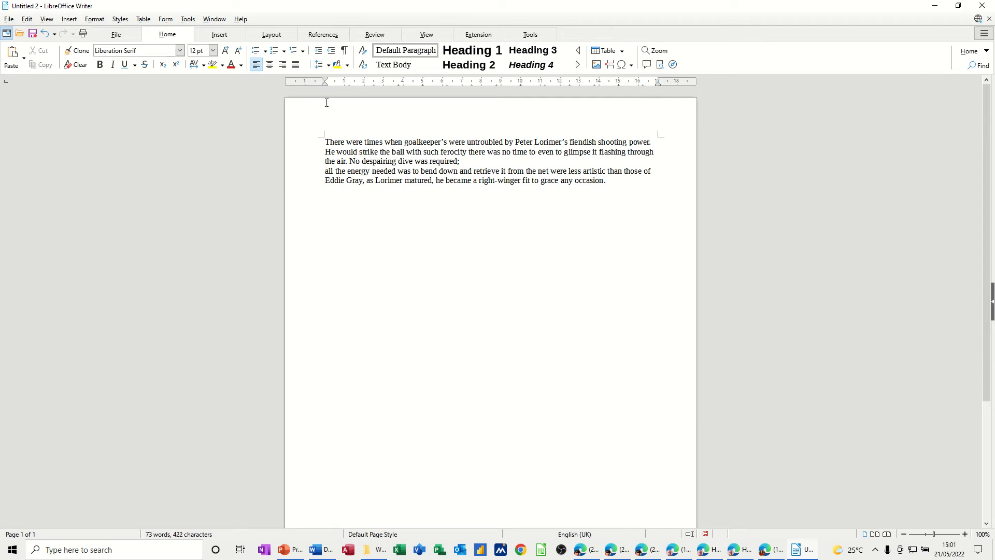
mouse_move(354, 97)
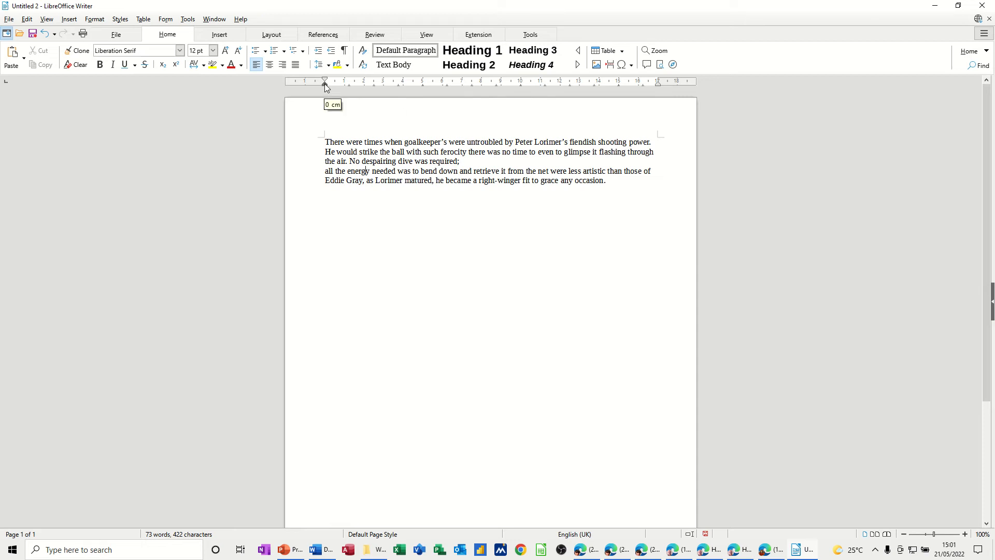
drag(324, 81, 381, 81)
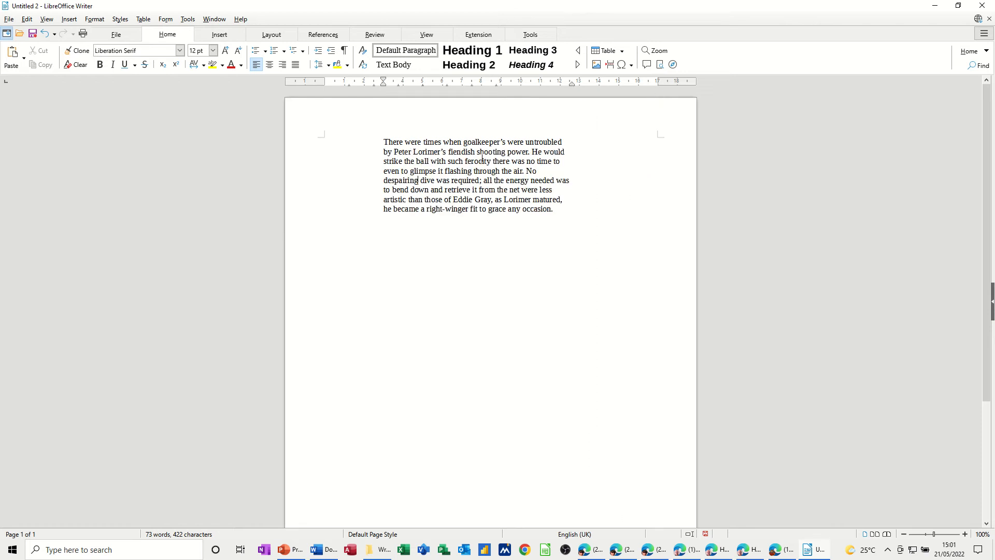
mouse_move(589, 122)
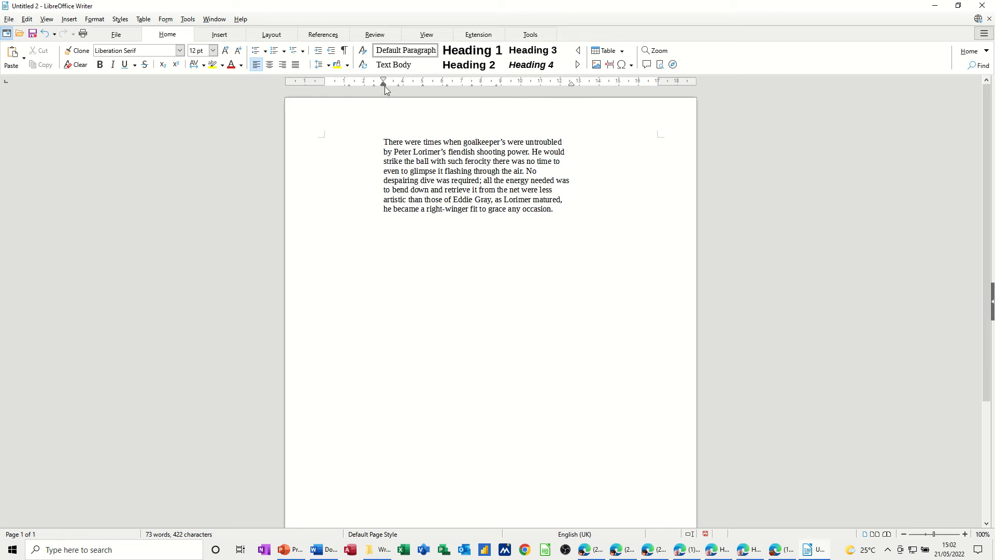
mouse_move(351, 88)
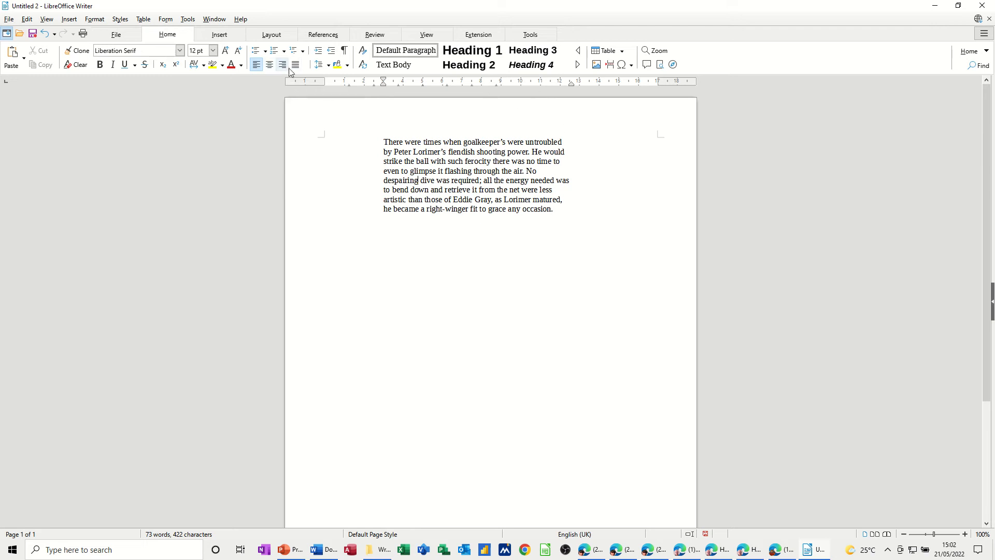
Justify the paragraph, move its right indent to the margin, and set Before text to 0
click(295, 64)
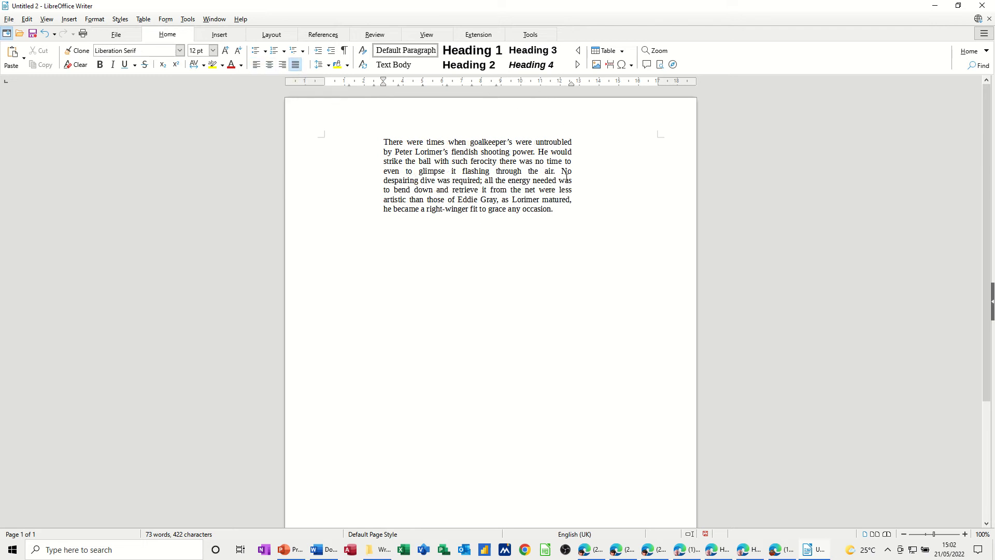
mouse_move(579, 97)
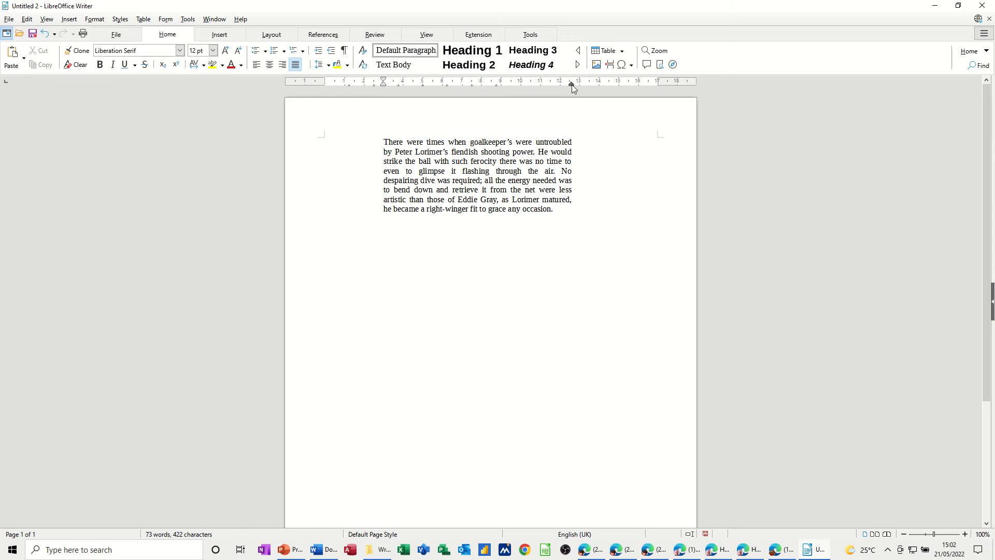
drag(571, 81, 657, 82)
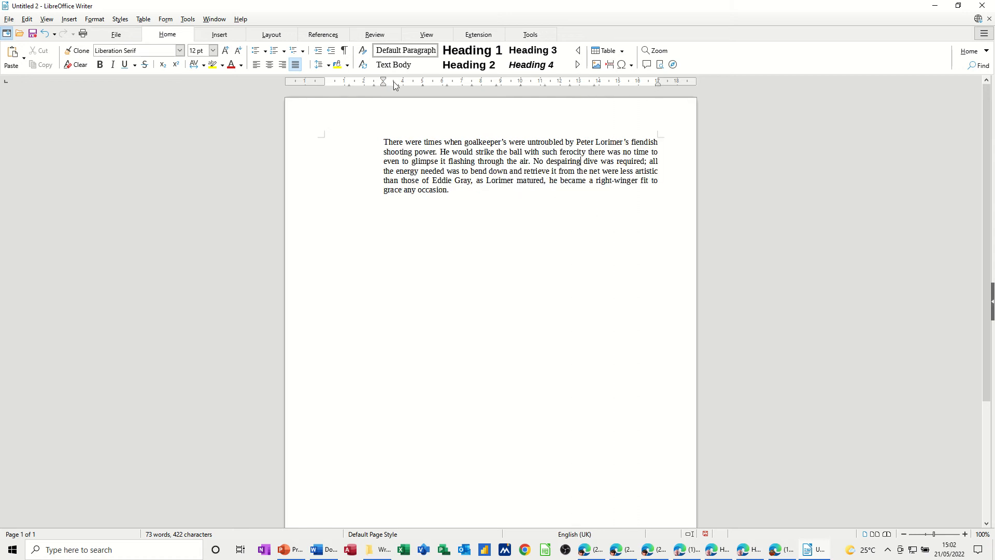
mouse_move(383, 83)
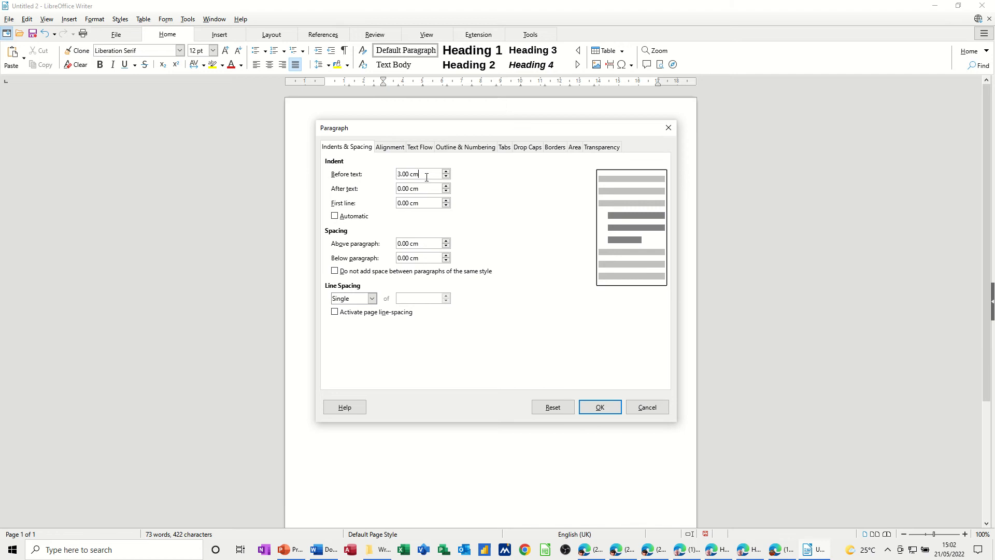
text(0)
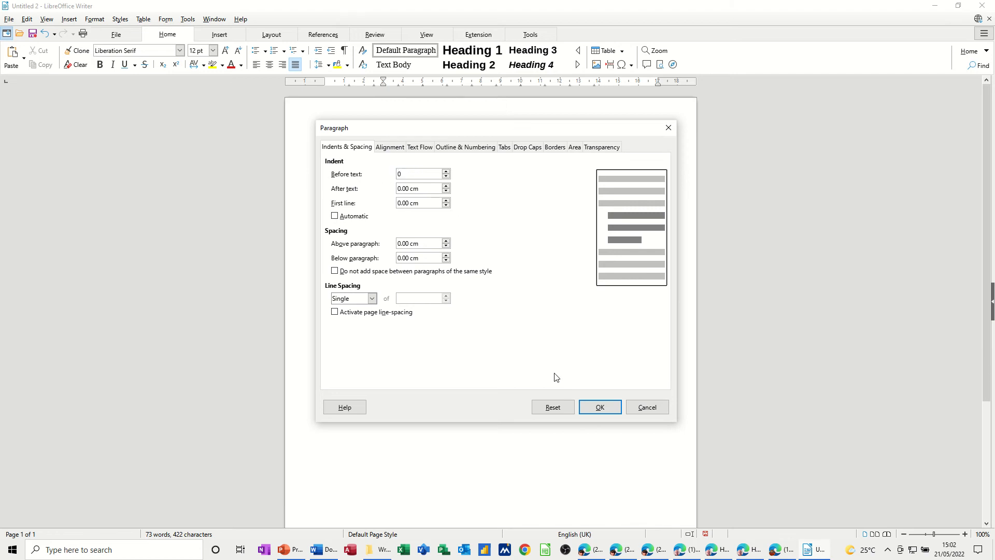
click(600, 407)
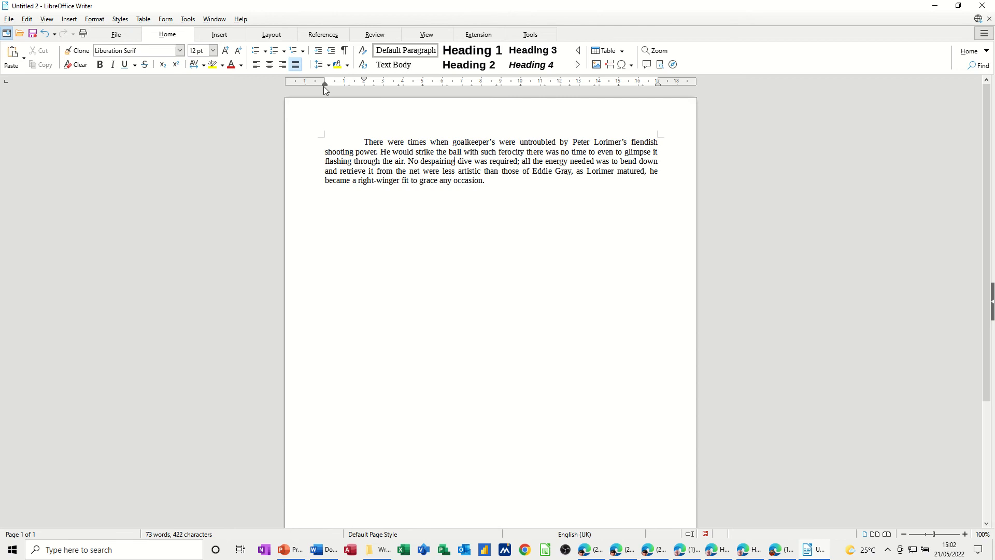
drag(322, 83, 362, 83)
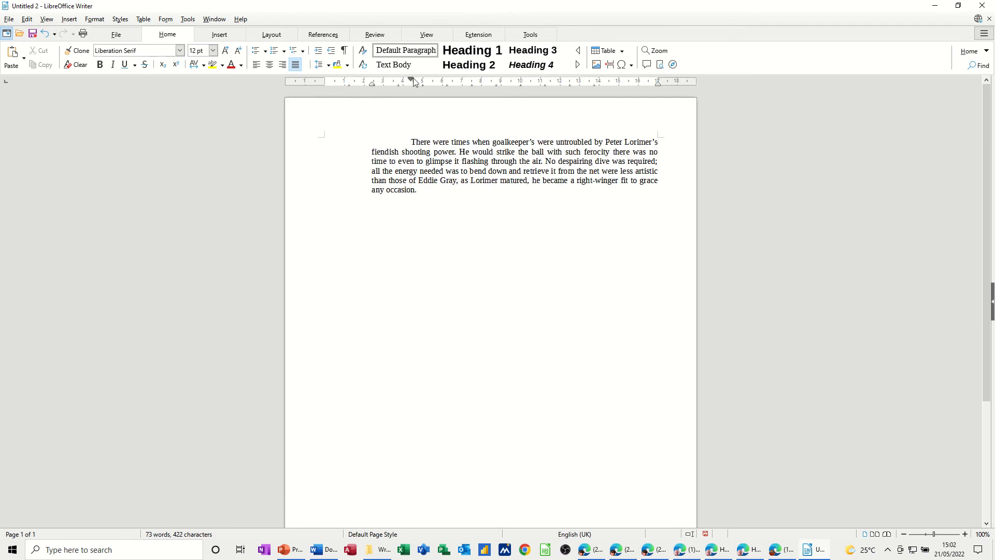
click(590, 162)
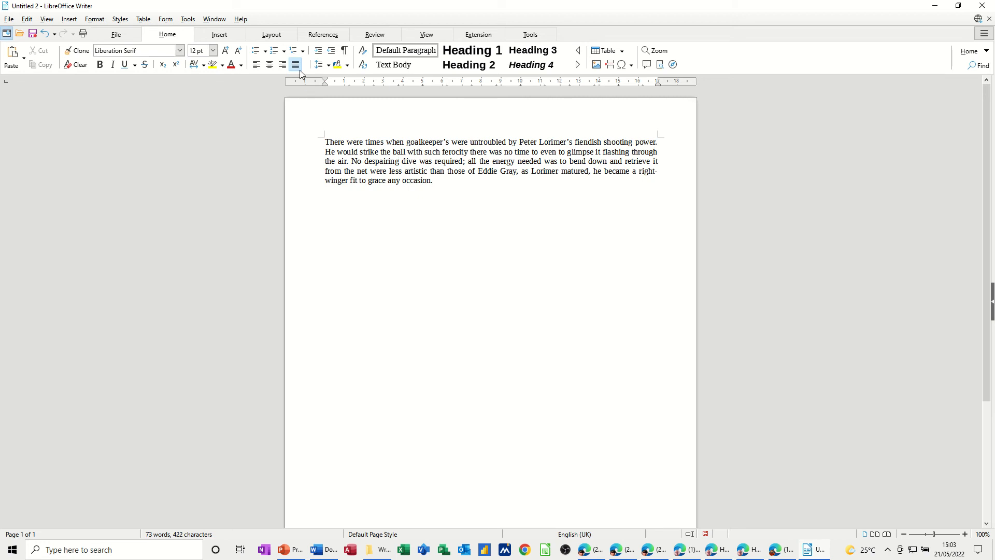
mouse_move(275, 51)
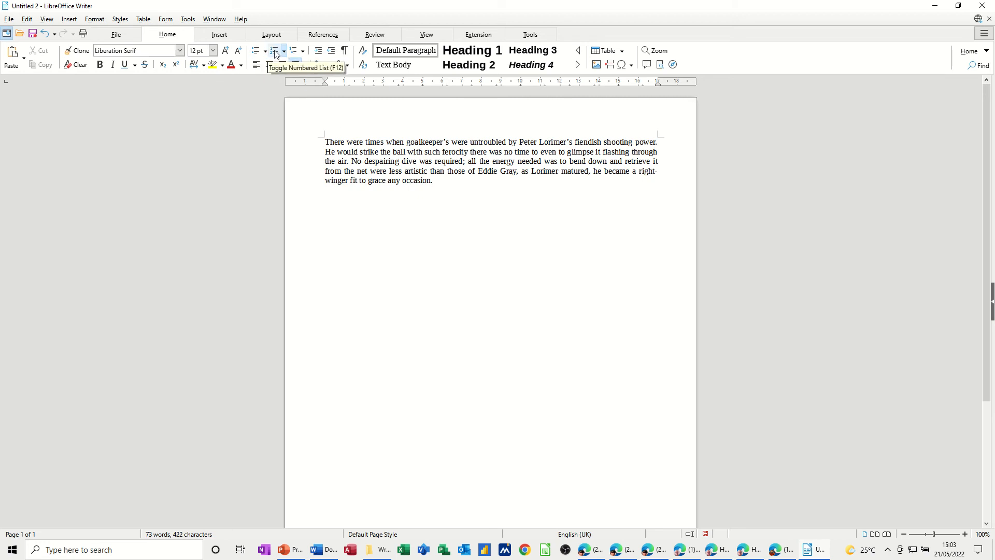
Make the Peter Lorimer paragraph numbered list item 1
click(273, 51)
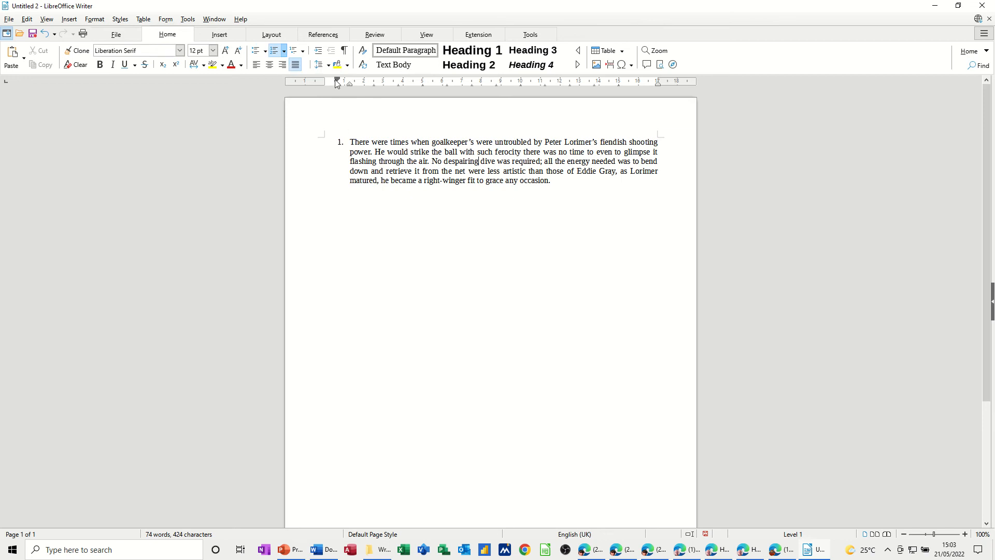
mouse_move(340, 152)
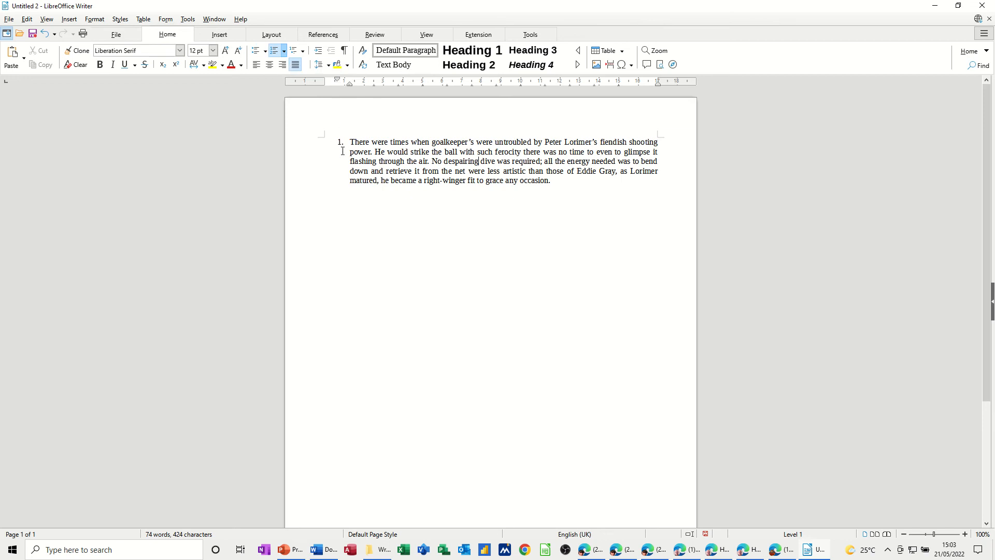
mouse_move(354, 106)
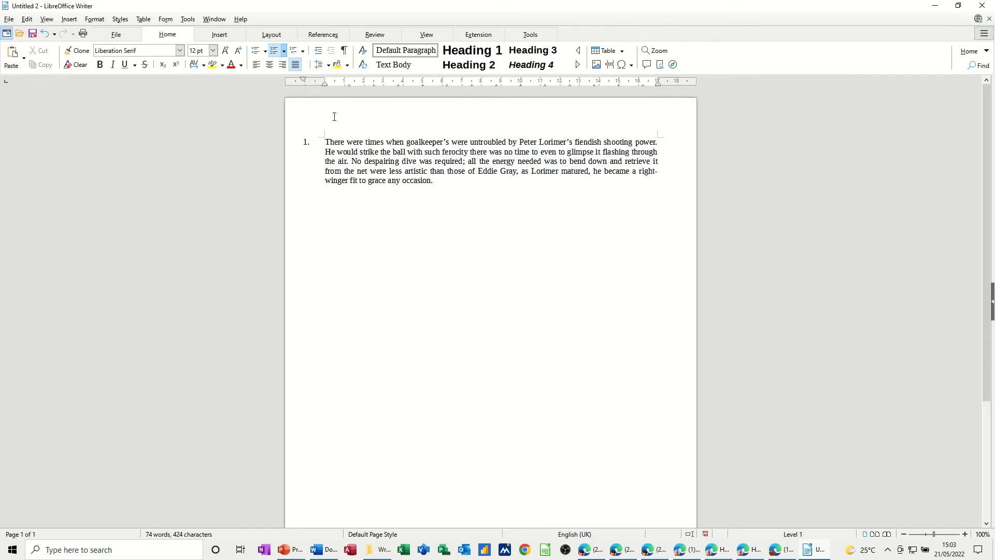
mouse_move(323, 85)
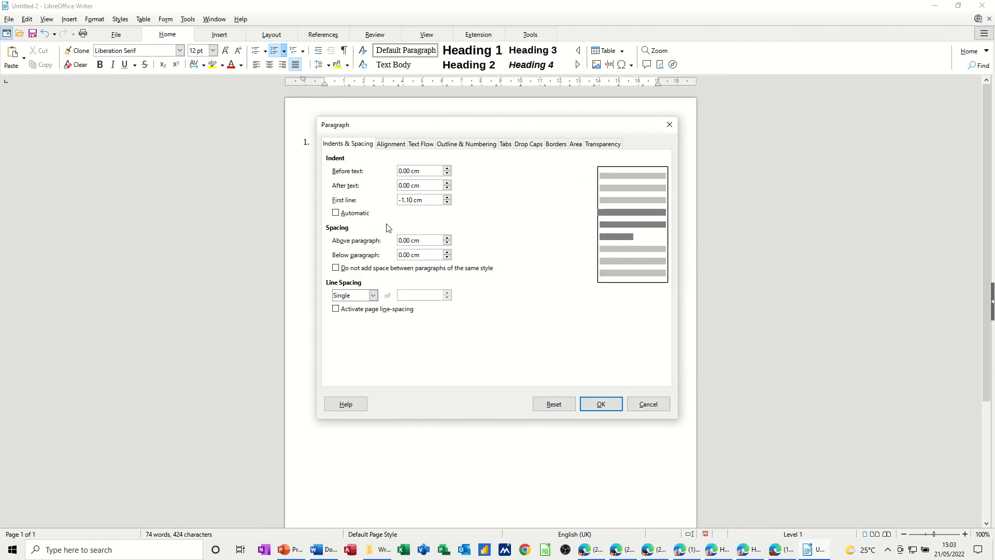
mouse_move(404, 237)
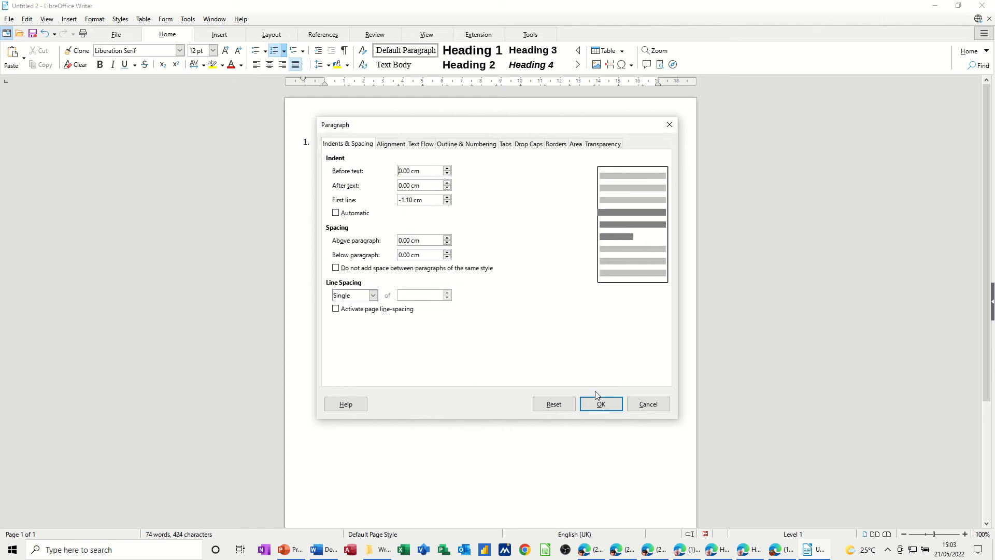
click(600, 404)
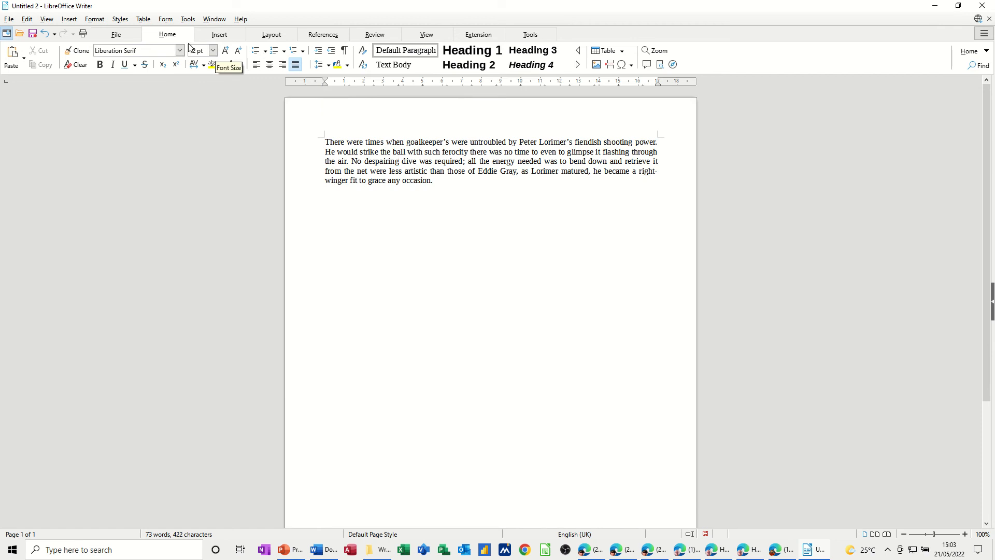
Open Format > Paragraph for the unnumbered paragraph
click(94, 19)
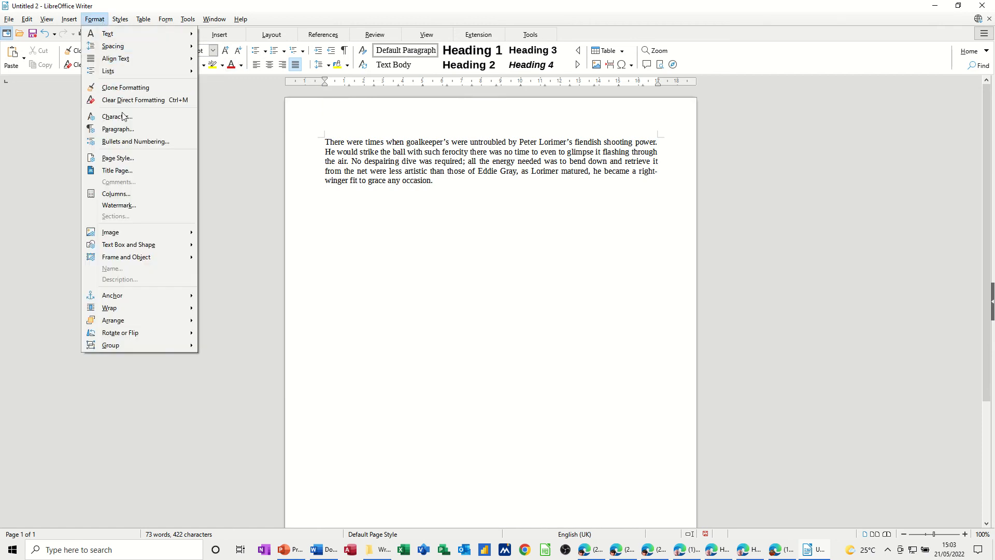
click(118, 129)
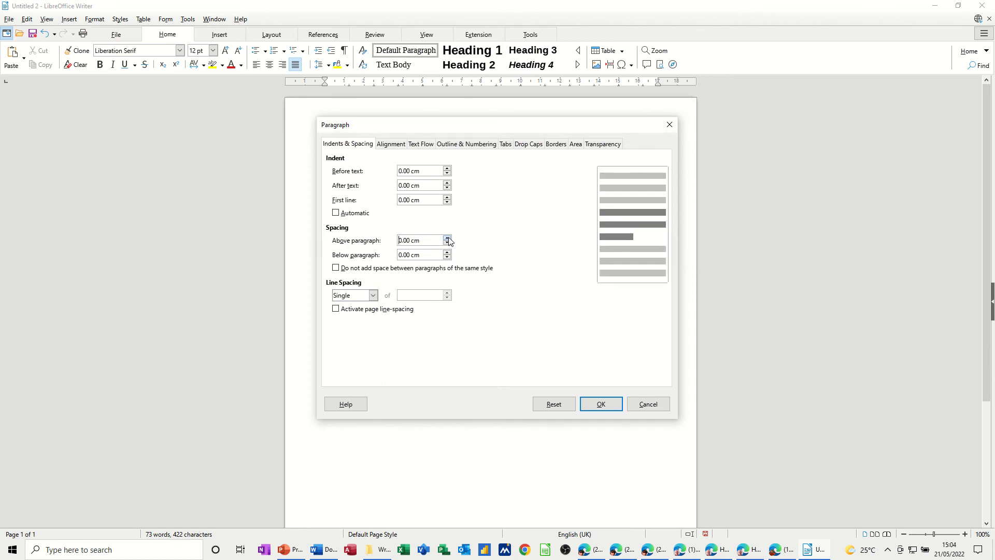
Raise the paragraph's space above to 2.4 cm, close the dialog, and select 'There'
click(447, 237)
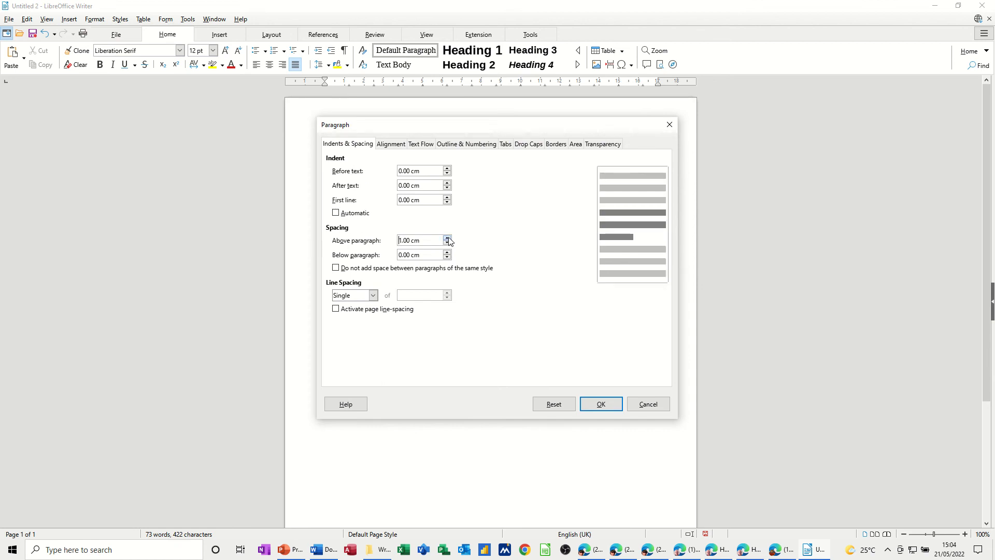
click(448, 237)
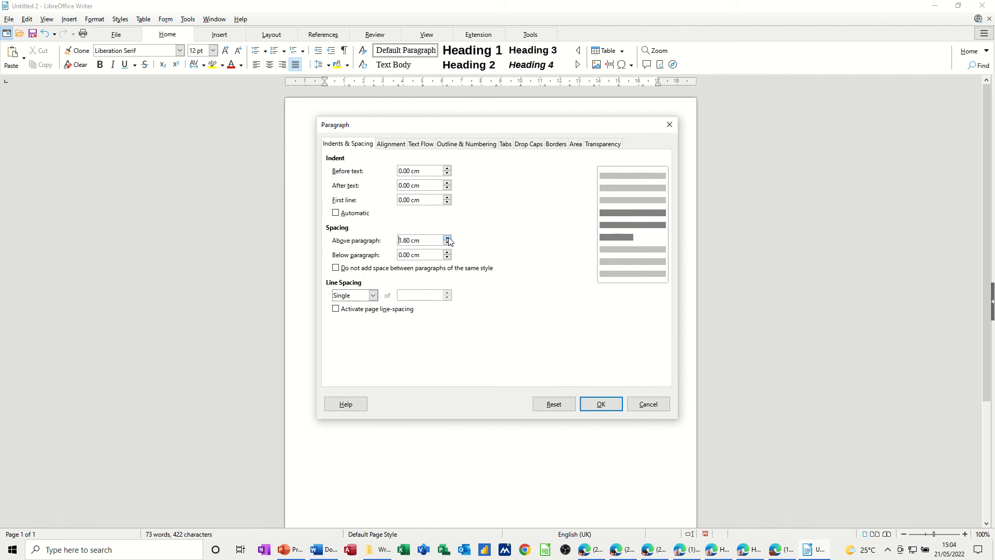
click(448, 237)
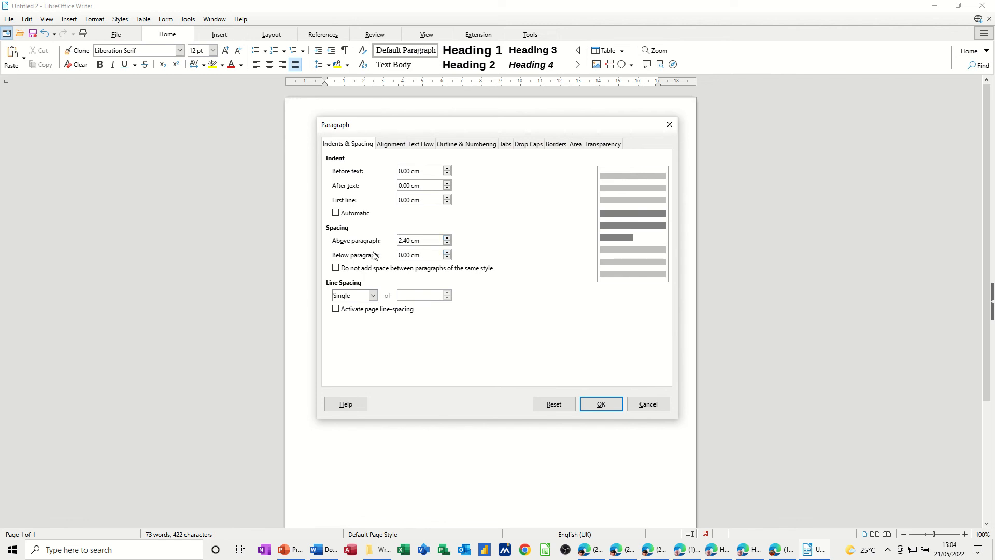
mouse_move(571, 396)
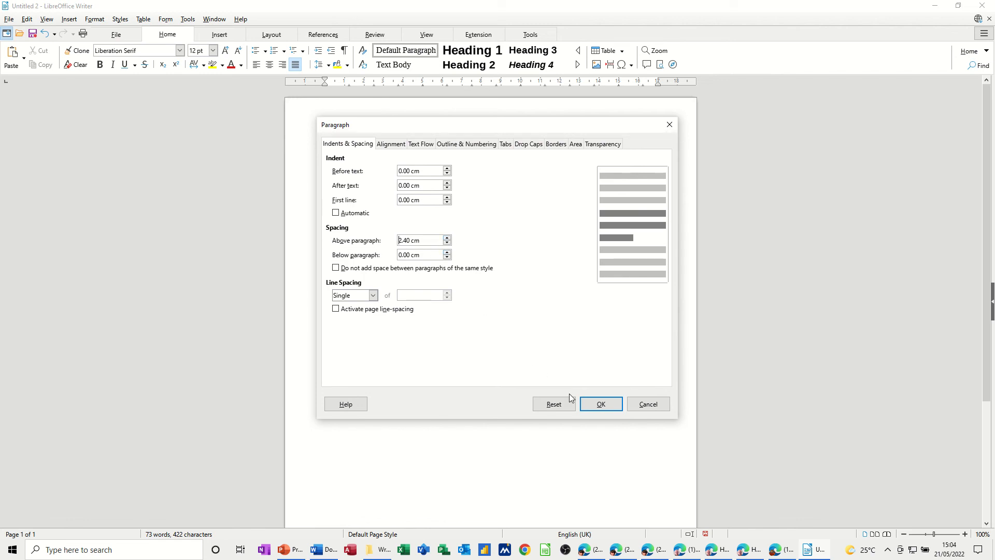
click(601, 404)
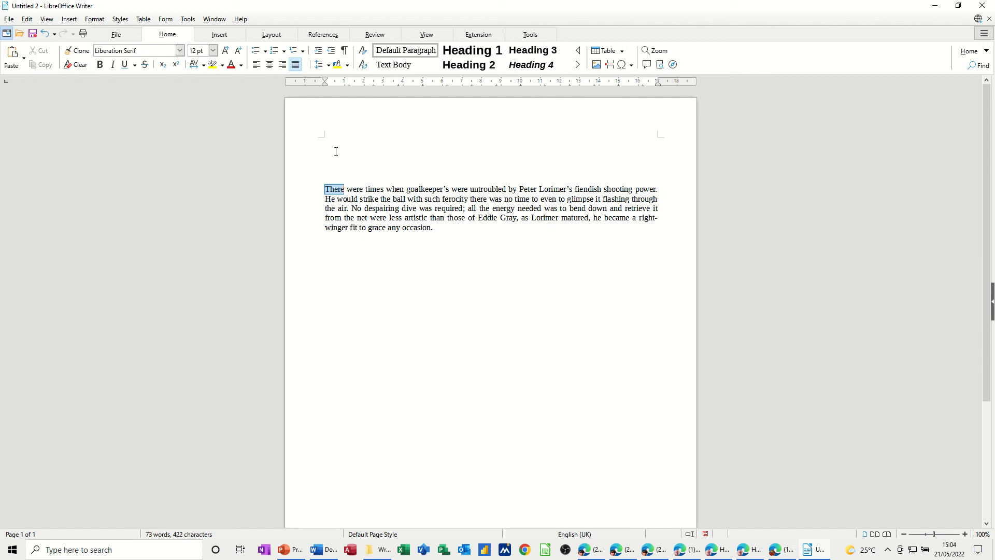
double_click(330, 198)
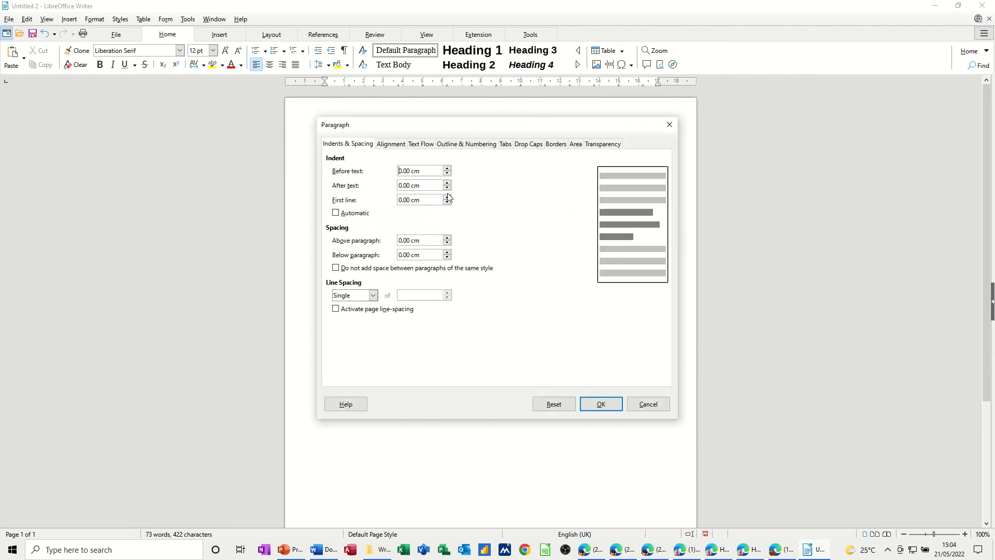
Give the empty paragraph 2 cm space below, keeping After text at 0
click(450, 188)
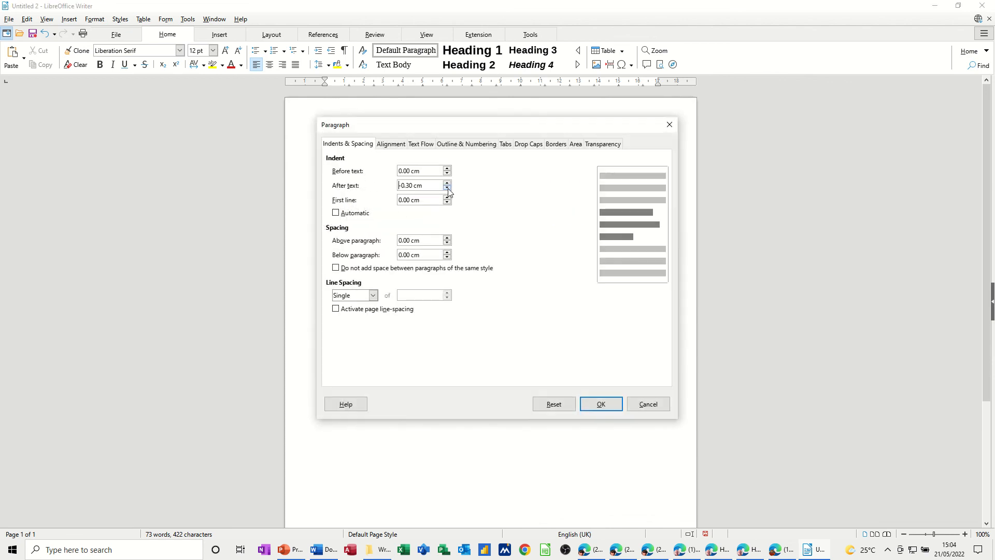
click(446, 190)
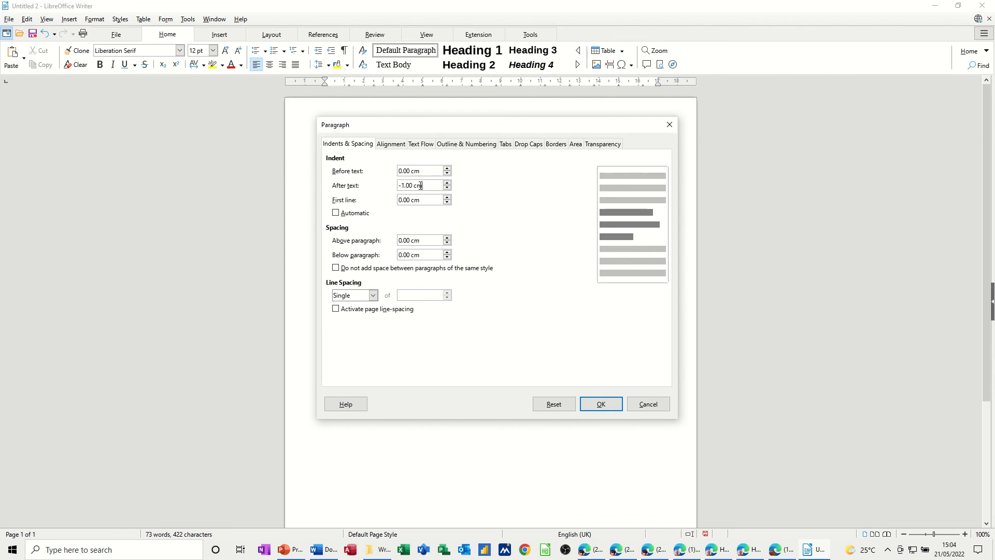
text(0)
click(424, 255)
text(2)
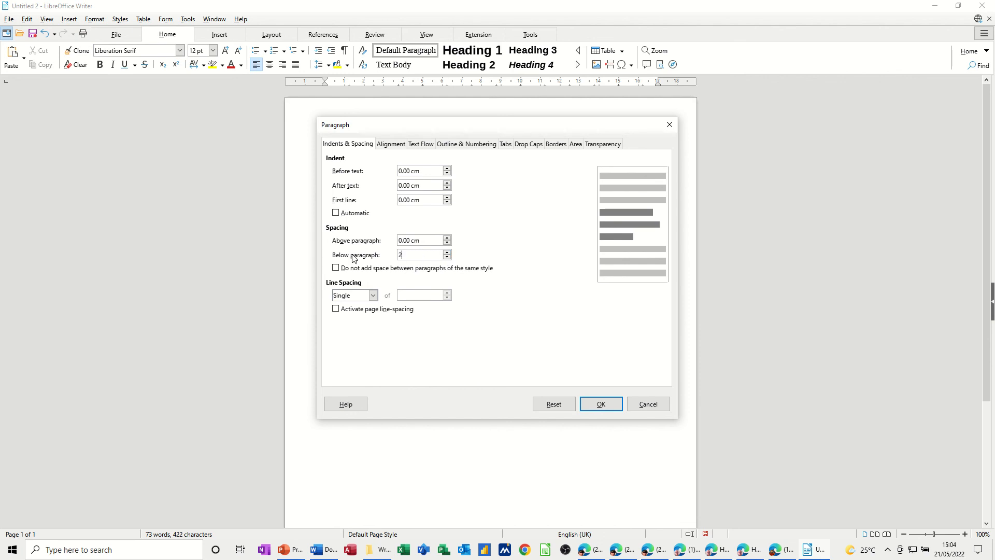
text(cm)
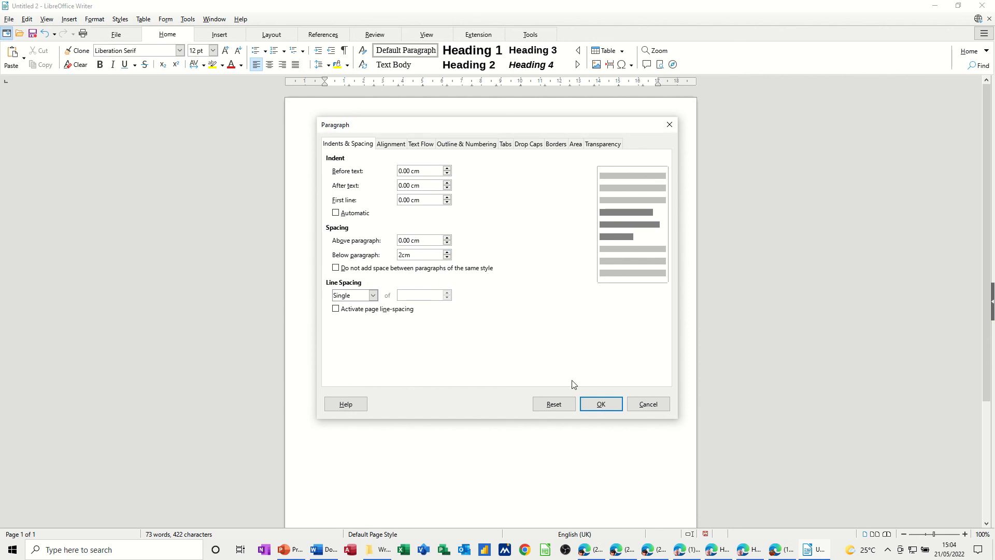
click(601, 403)
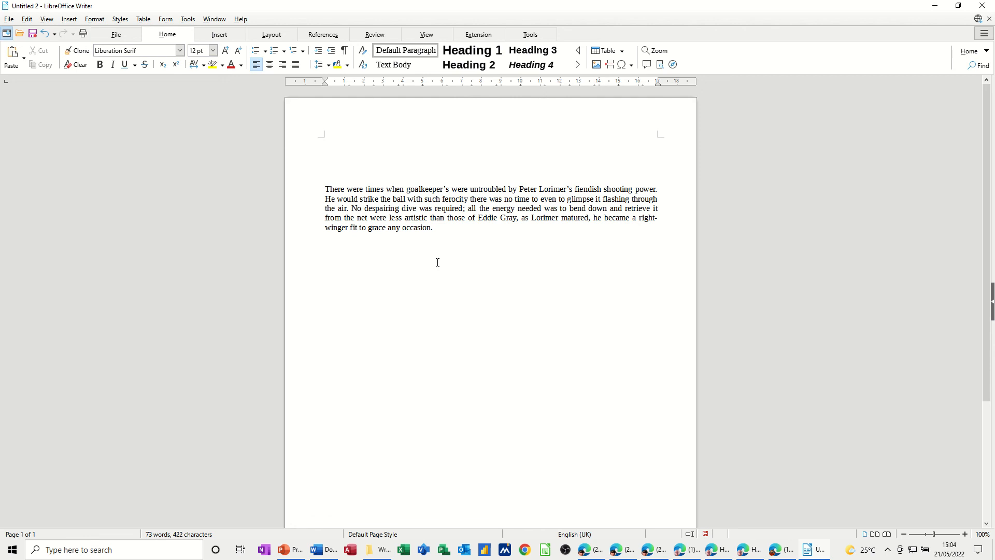
Type stray letters on the empty line and select a word in the first line
text(dfgdfgdfgdfgdfg)
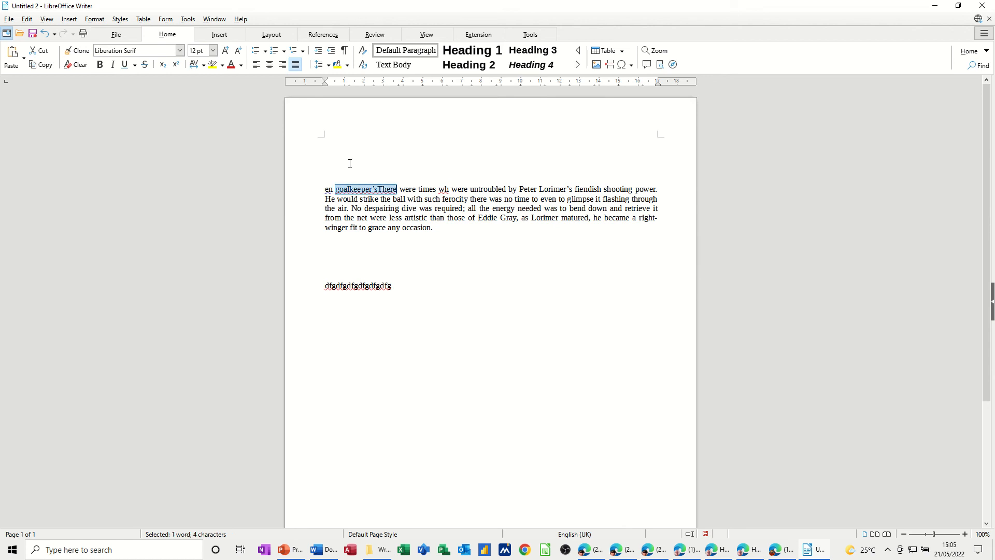
double_click(328, 189)
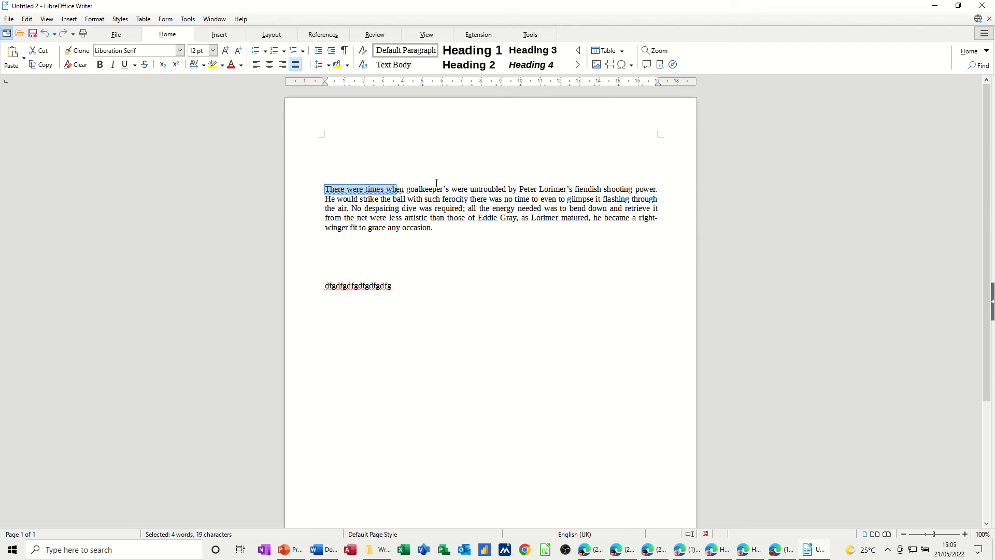
mouse_move(325, 90)
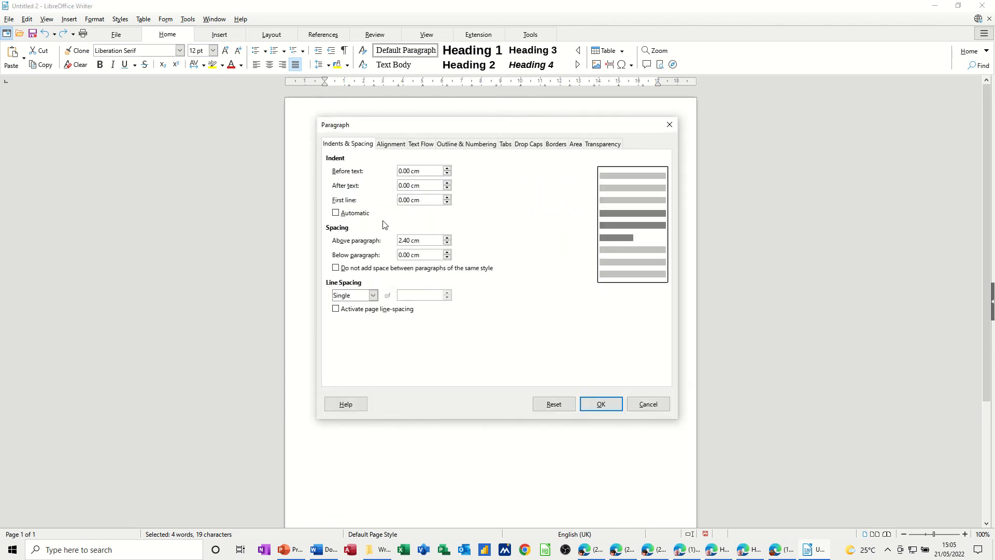
Change the main paragraph's space above from 2.40 cm to 0
triple_click(418, 240)
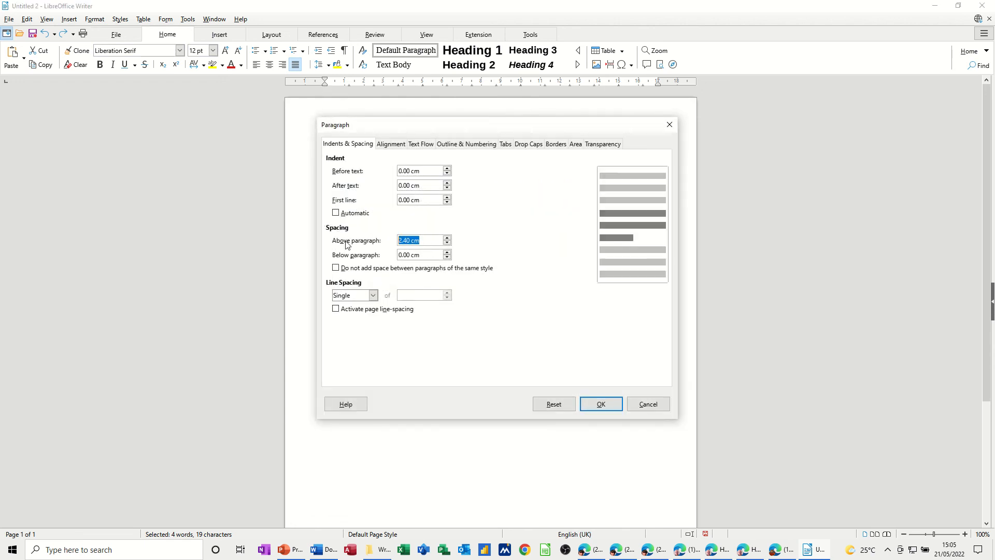
text(0)
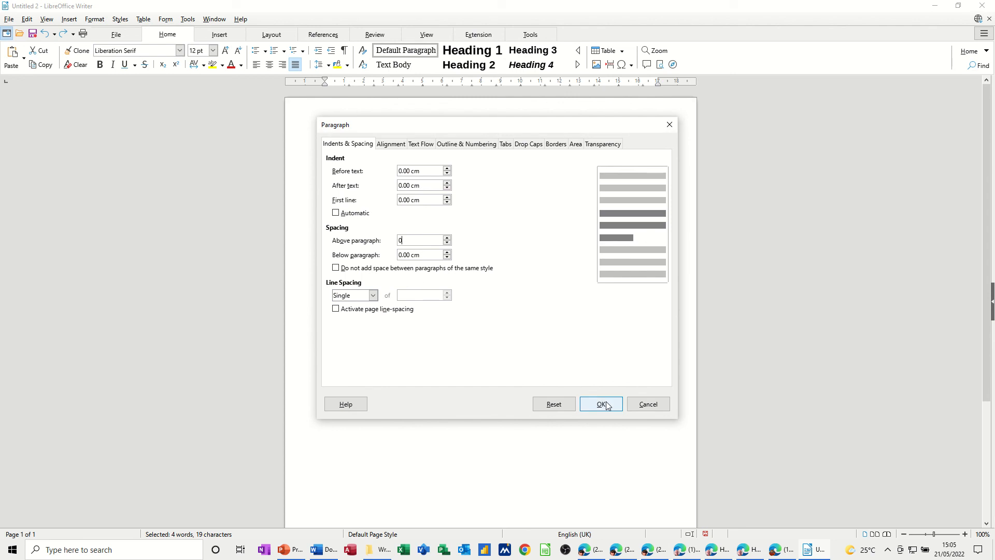
click(601, 404)
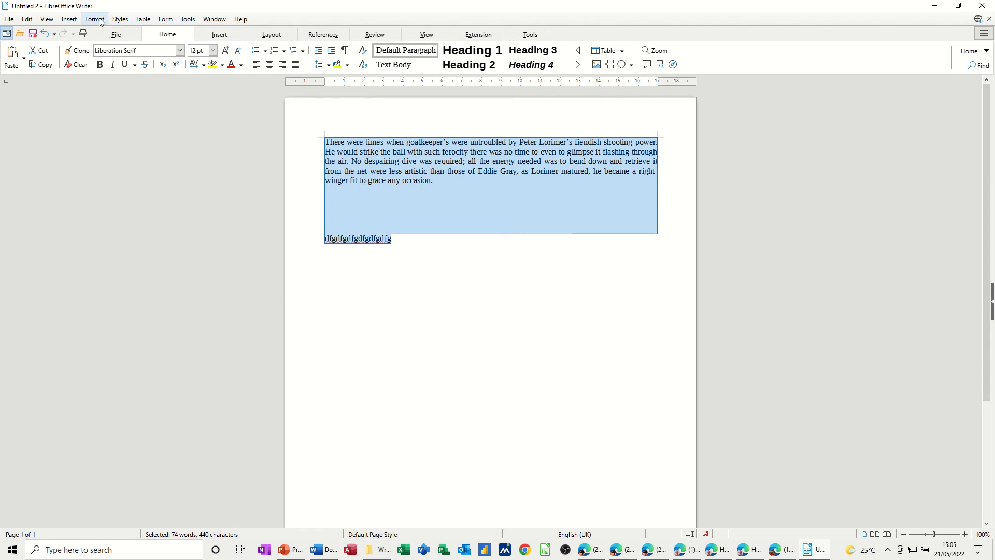
Set Above paragraph spacing to 0 for all selected text in the Paragraph dialog
click(99, 19)
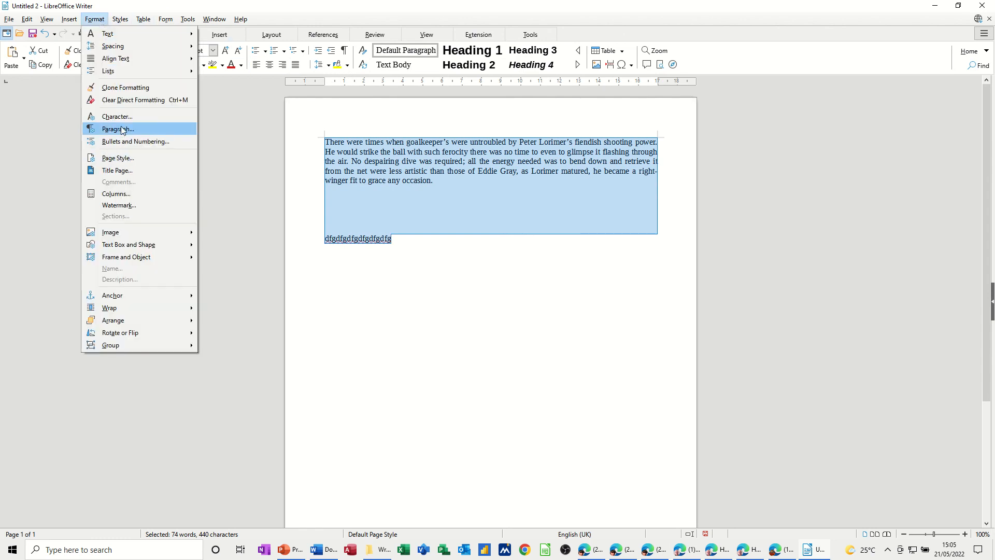
click(118, 129)
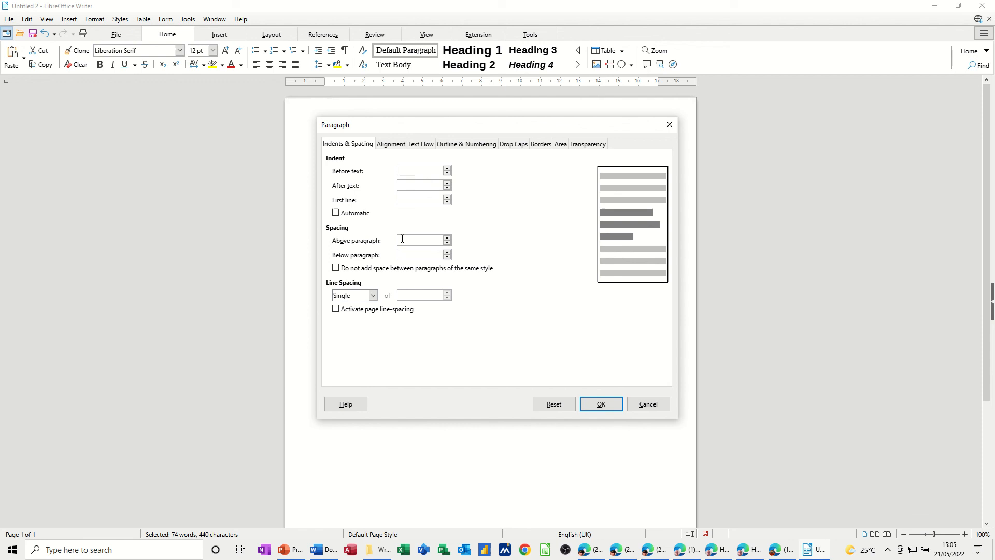
click(419, 255)
text(0)
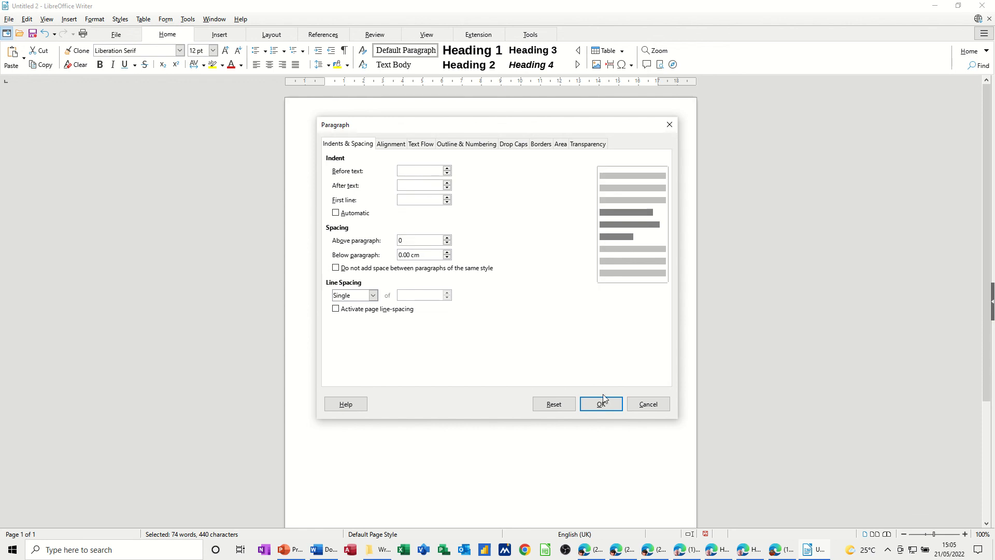
click(601, 404)
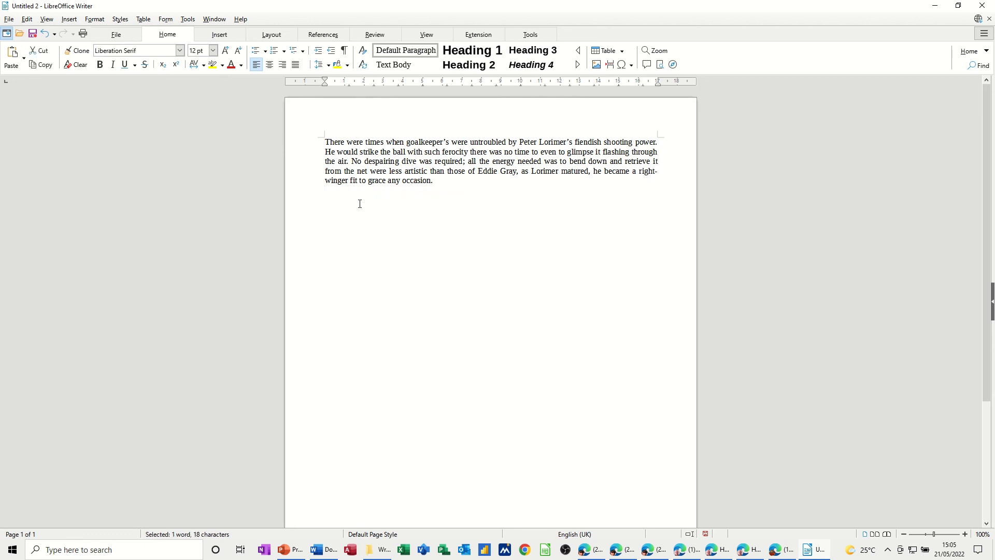
click(326, 151)
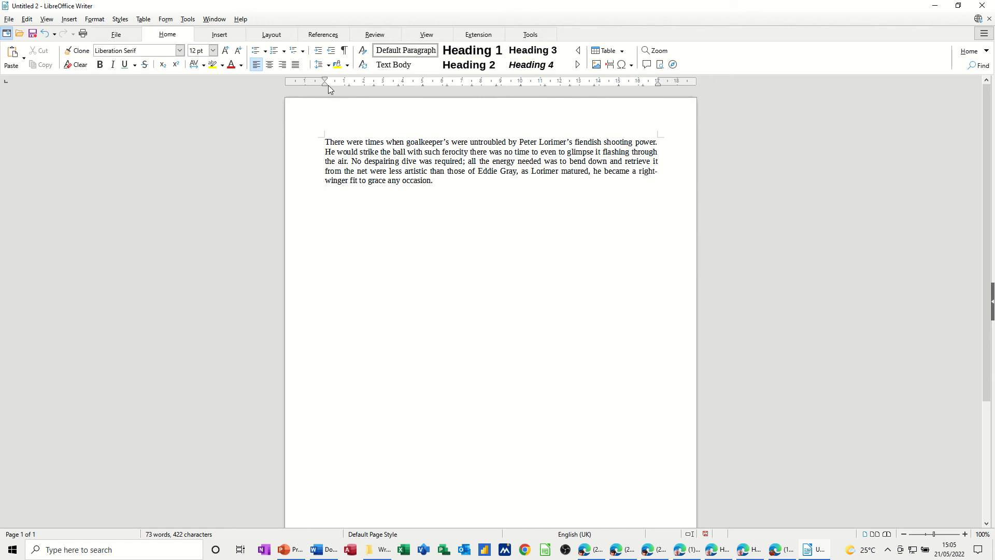
mouse_move(325, 83)
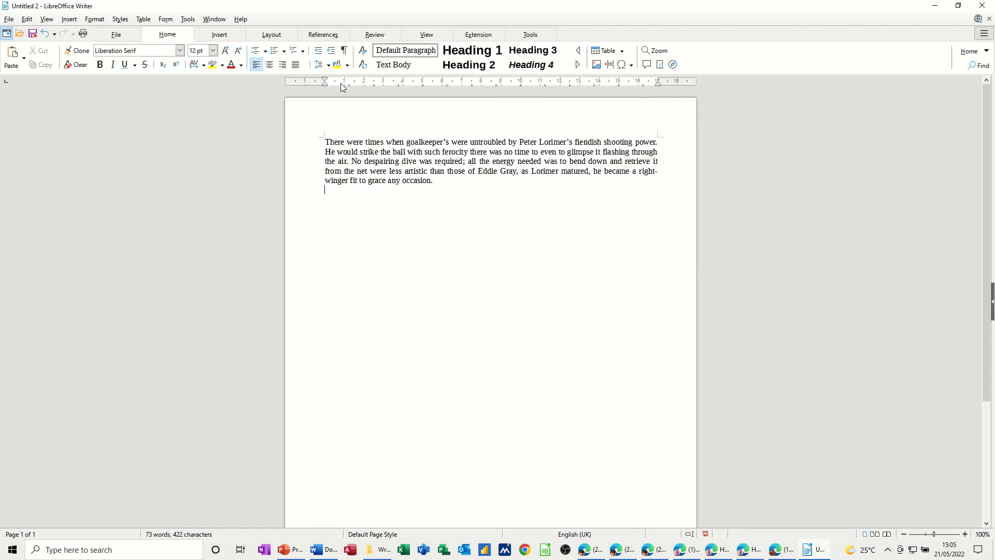
mouse_move(661, 95)
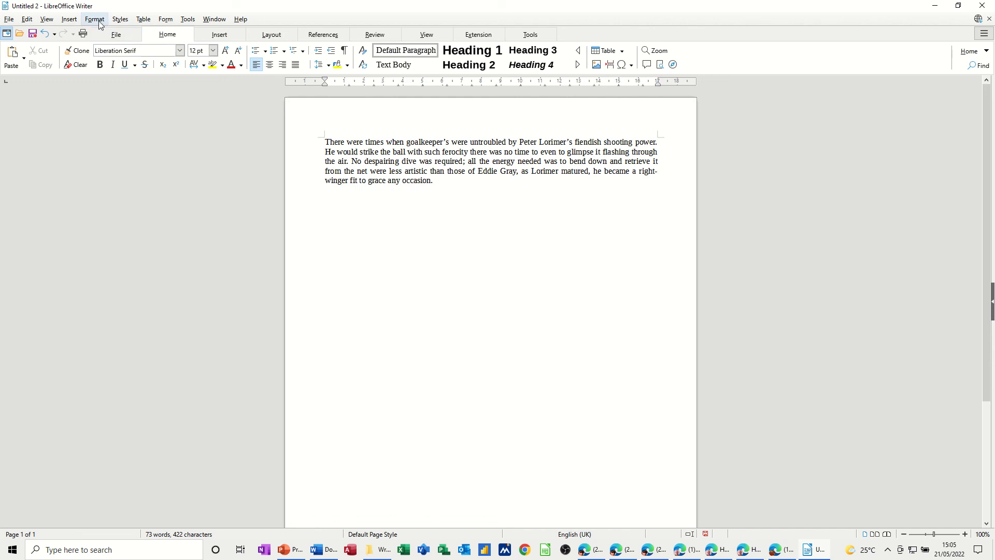
click(95, 20)
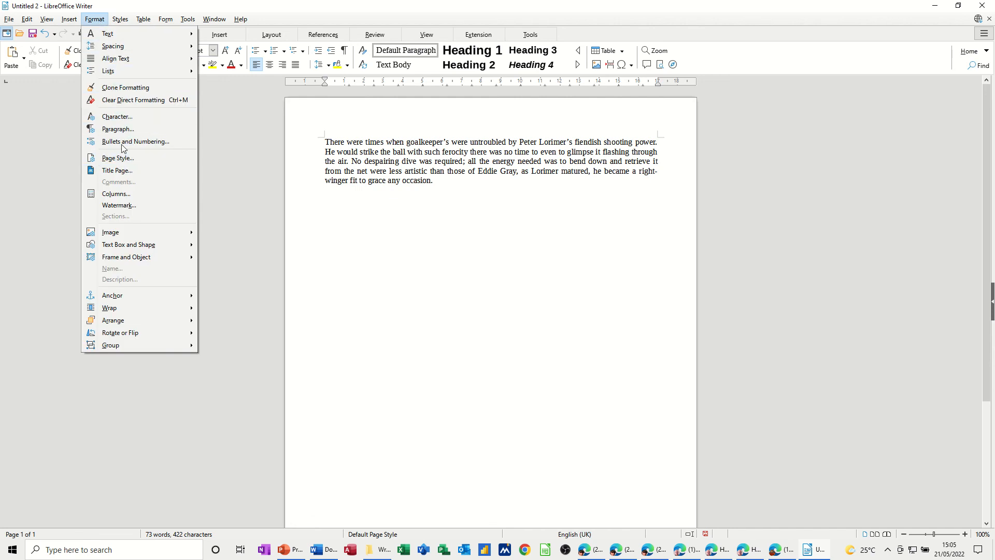
click(118, 129)
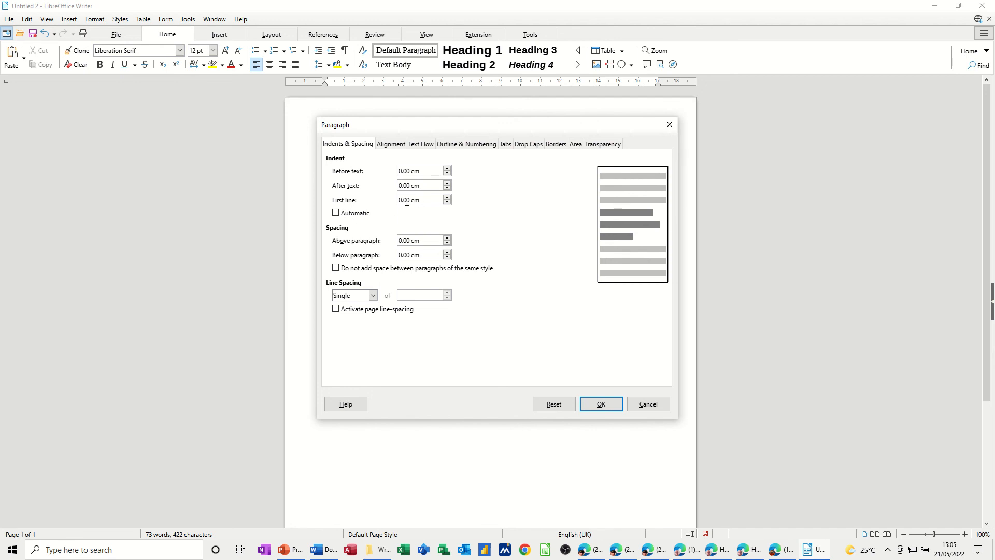
click(601, 404)
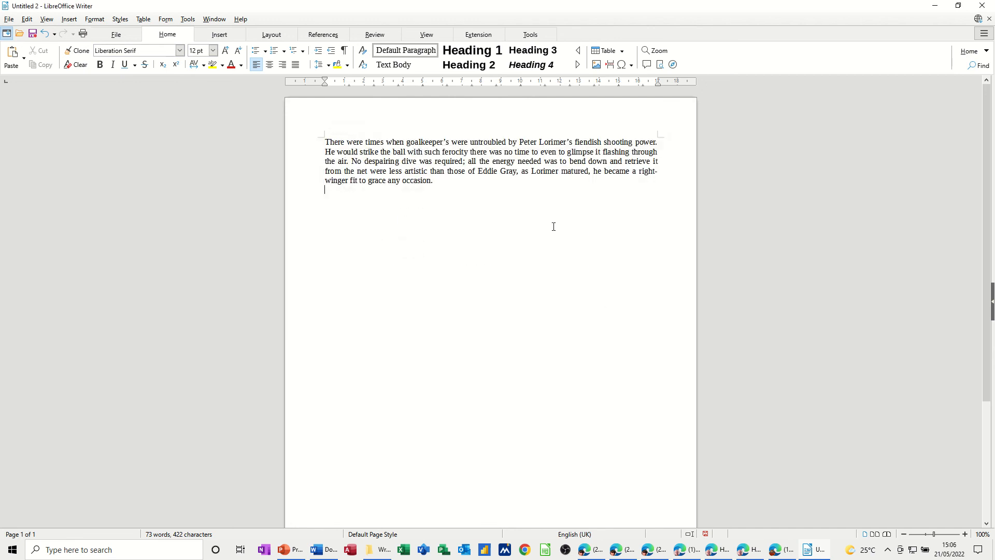